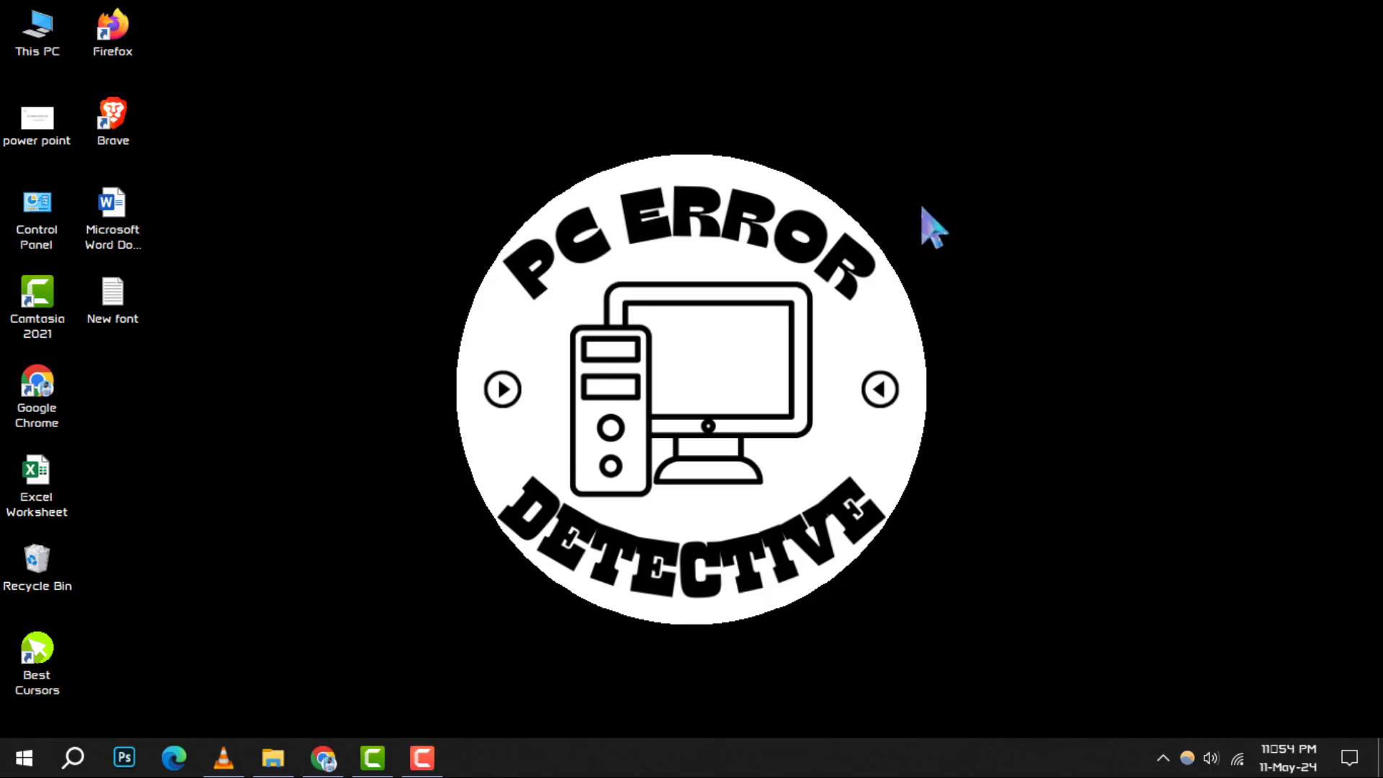
mouse_move(730, 610)
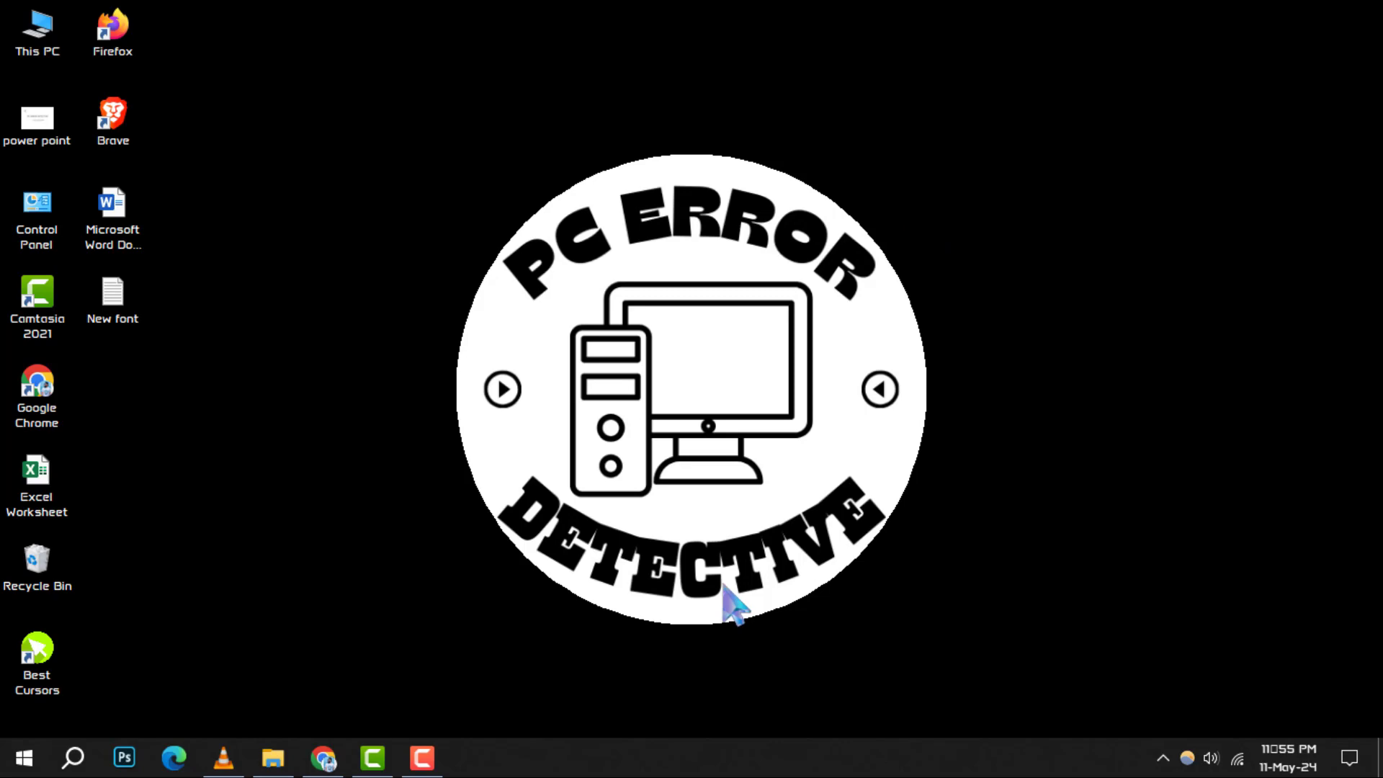
Step: Launch System Configuration from the Run dialog with the msconfig command
left_click(24, 758)
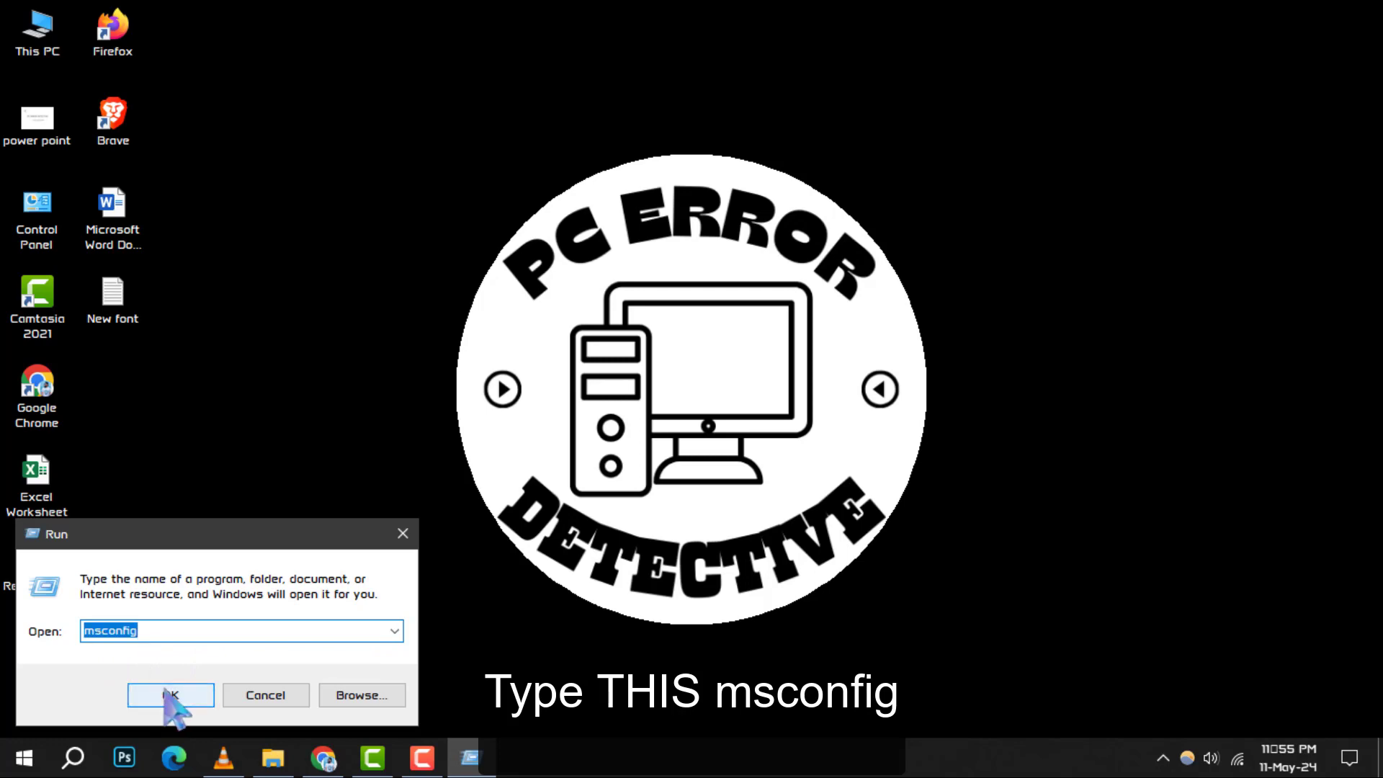
left_click(170, 695)
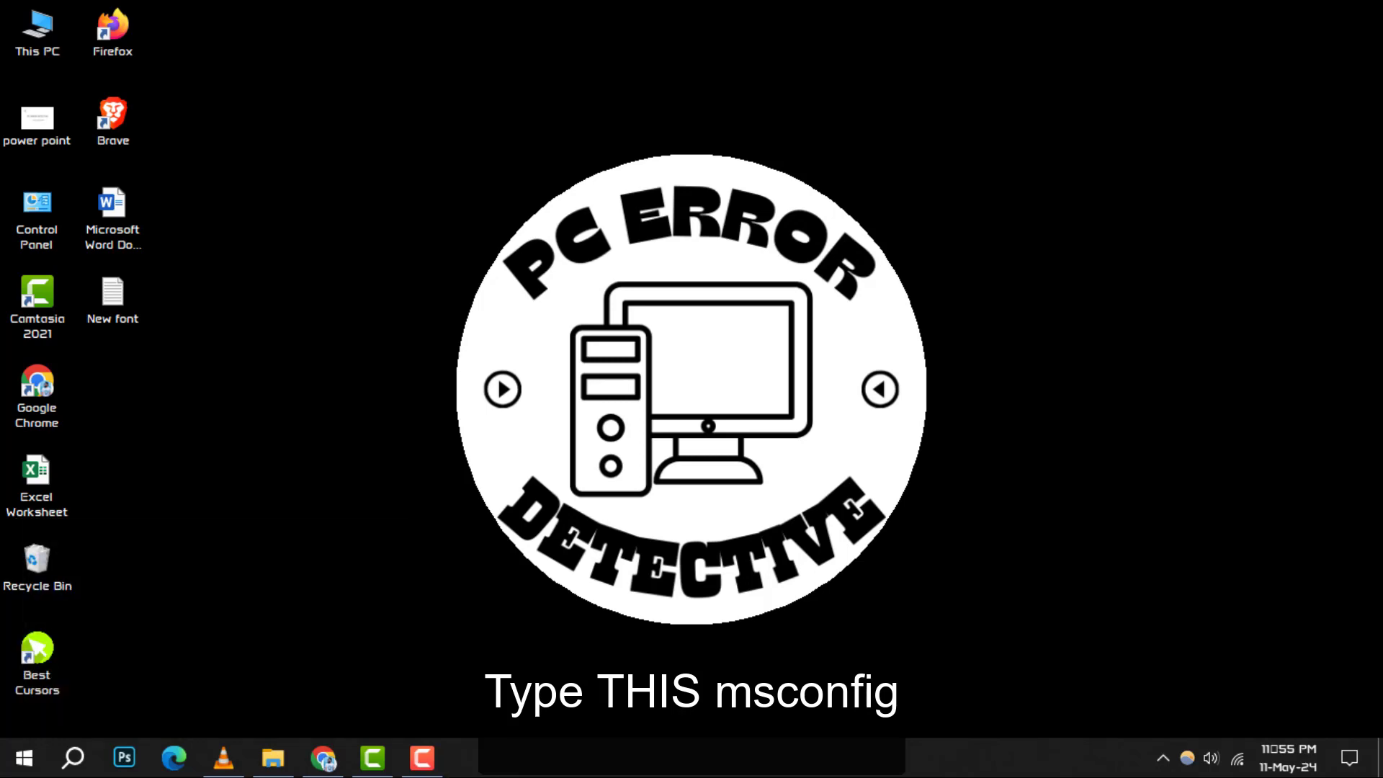
Step: Show the Boot settings listing Windows 10 as the default OS
type("msconfig")
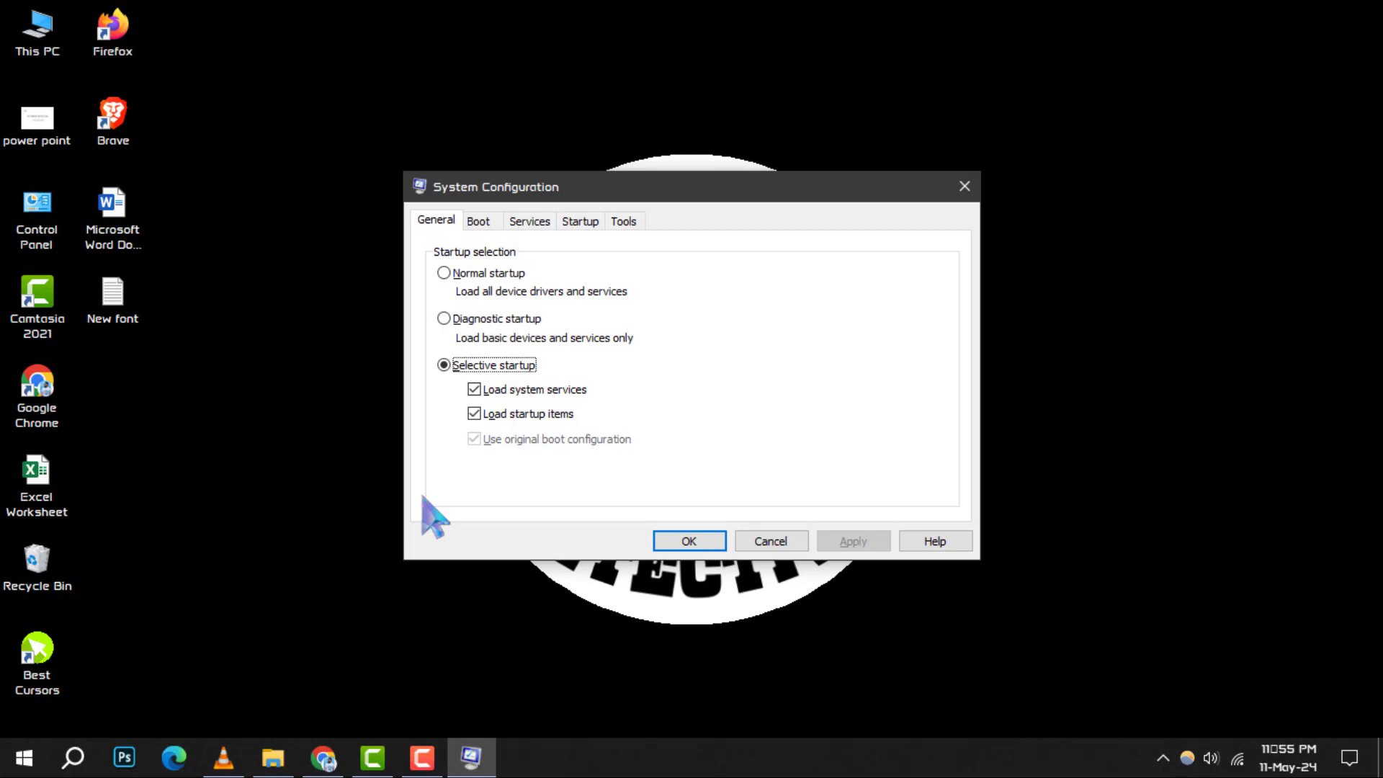
mouse_move(441, 518)
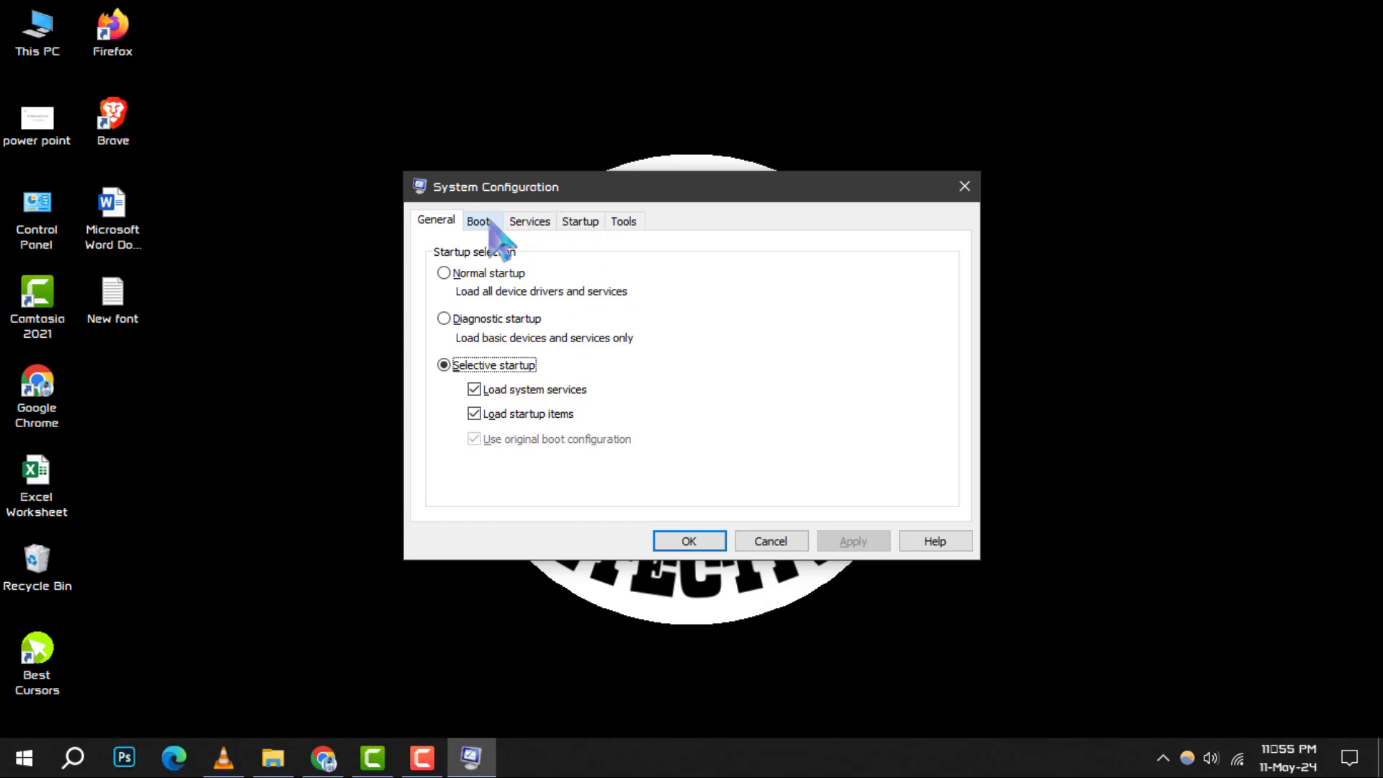
left_click(480, 221)
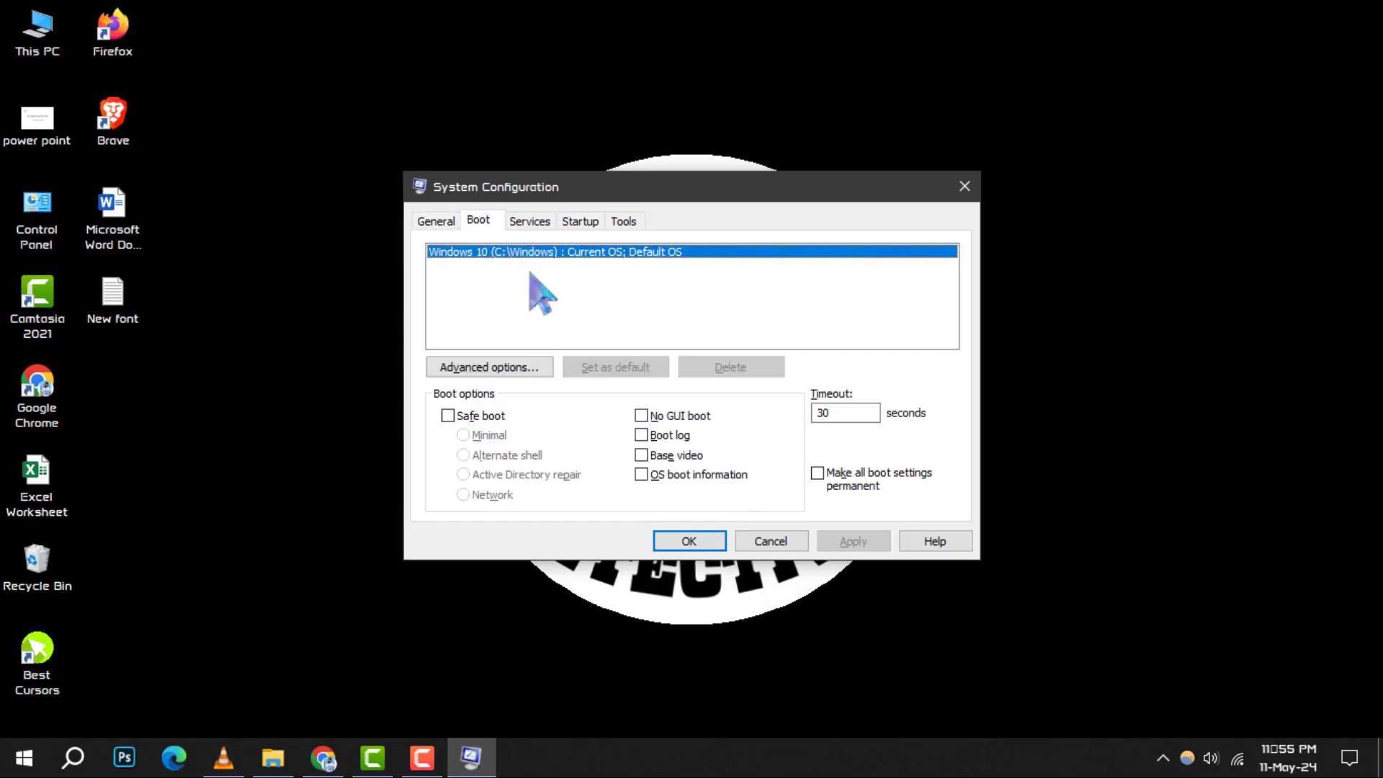
mouse_move(555, 271)
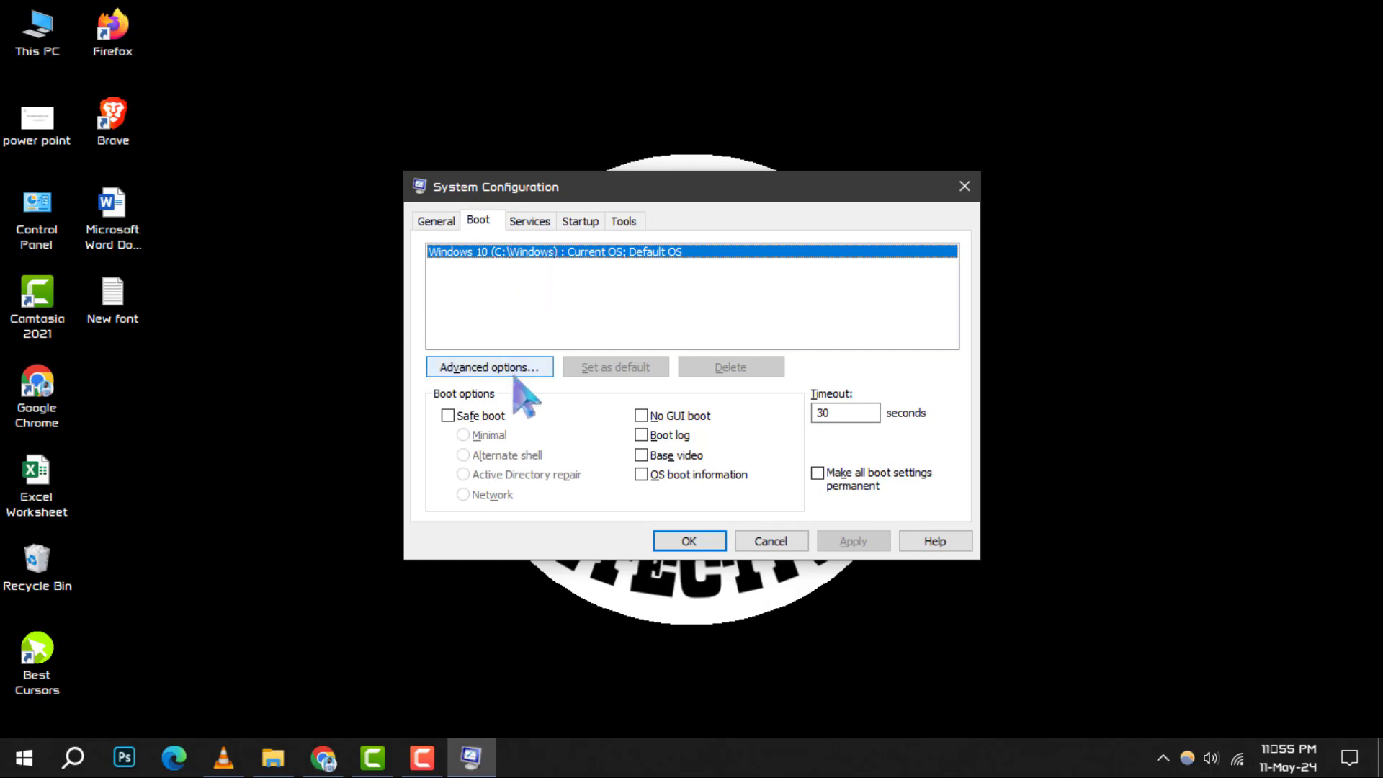
Step: Leave Maximum memory unchecked in BOOT Advanced Options and confirm with OK
left_click(490, 366)
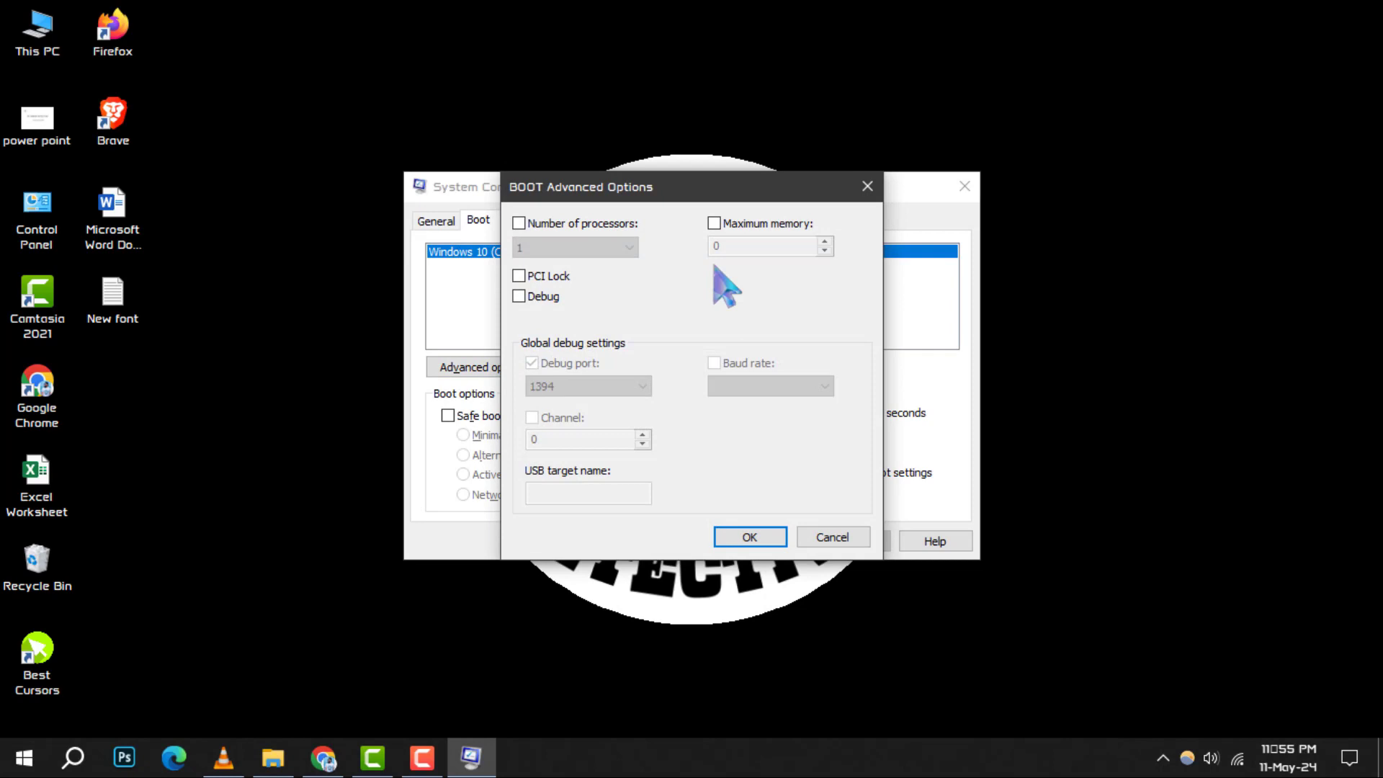
left_click(713, 223)
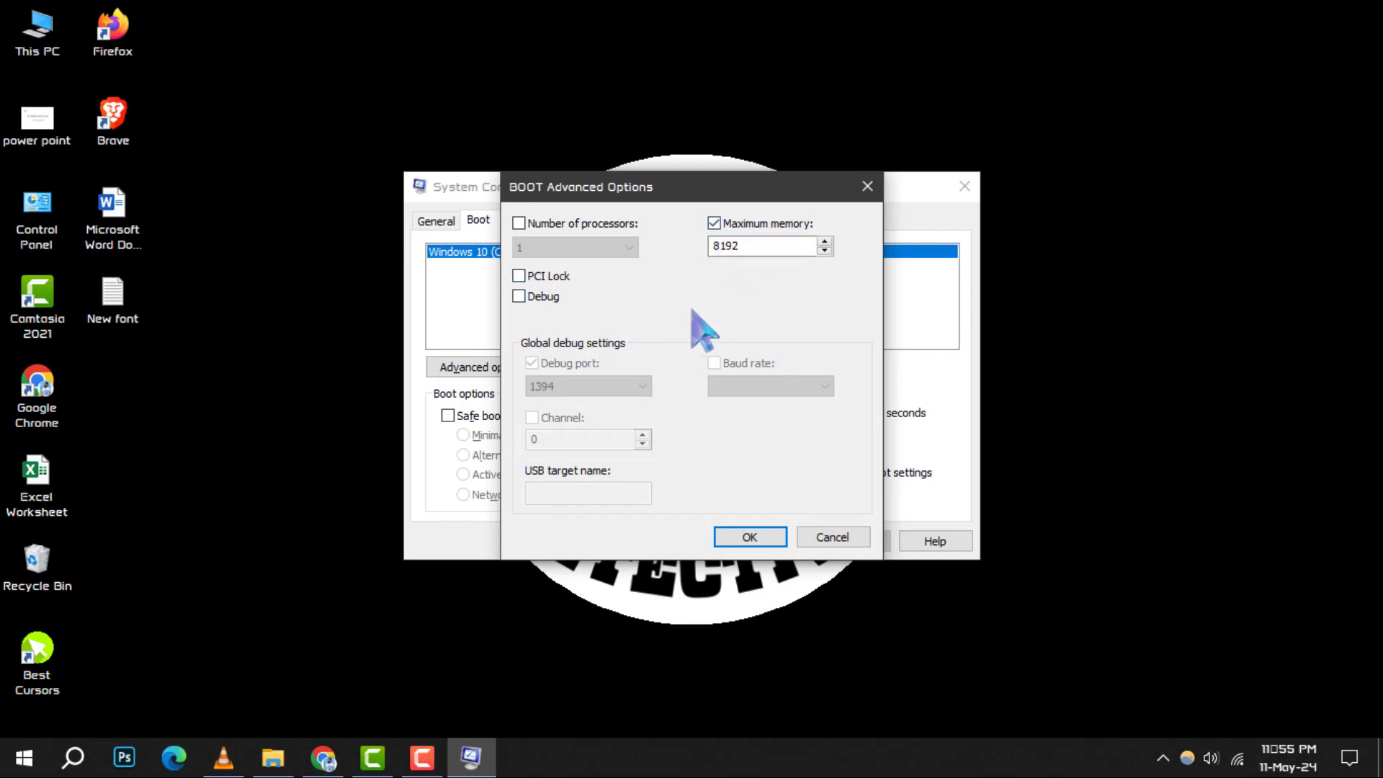
mouse_move(764, 264)
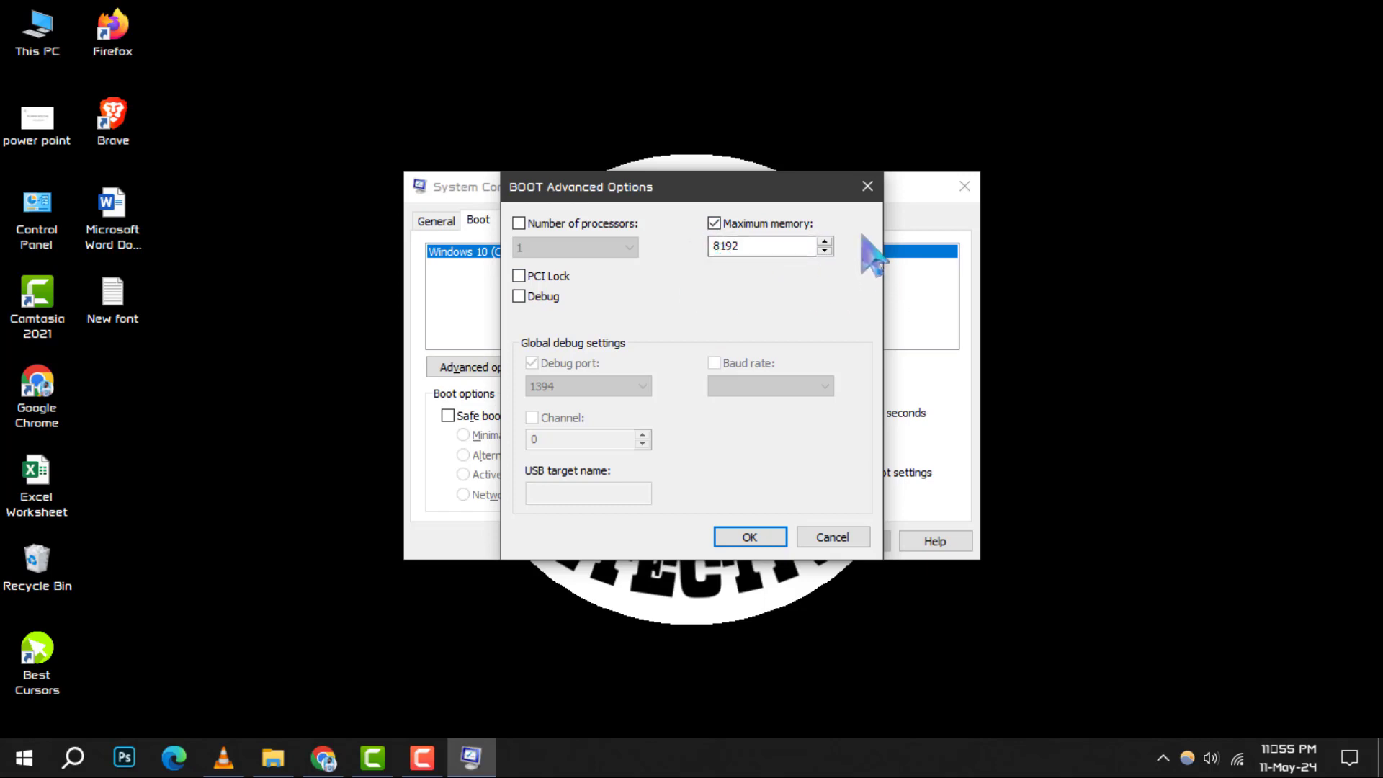
left_click(714, 223)
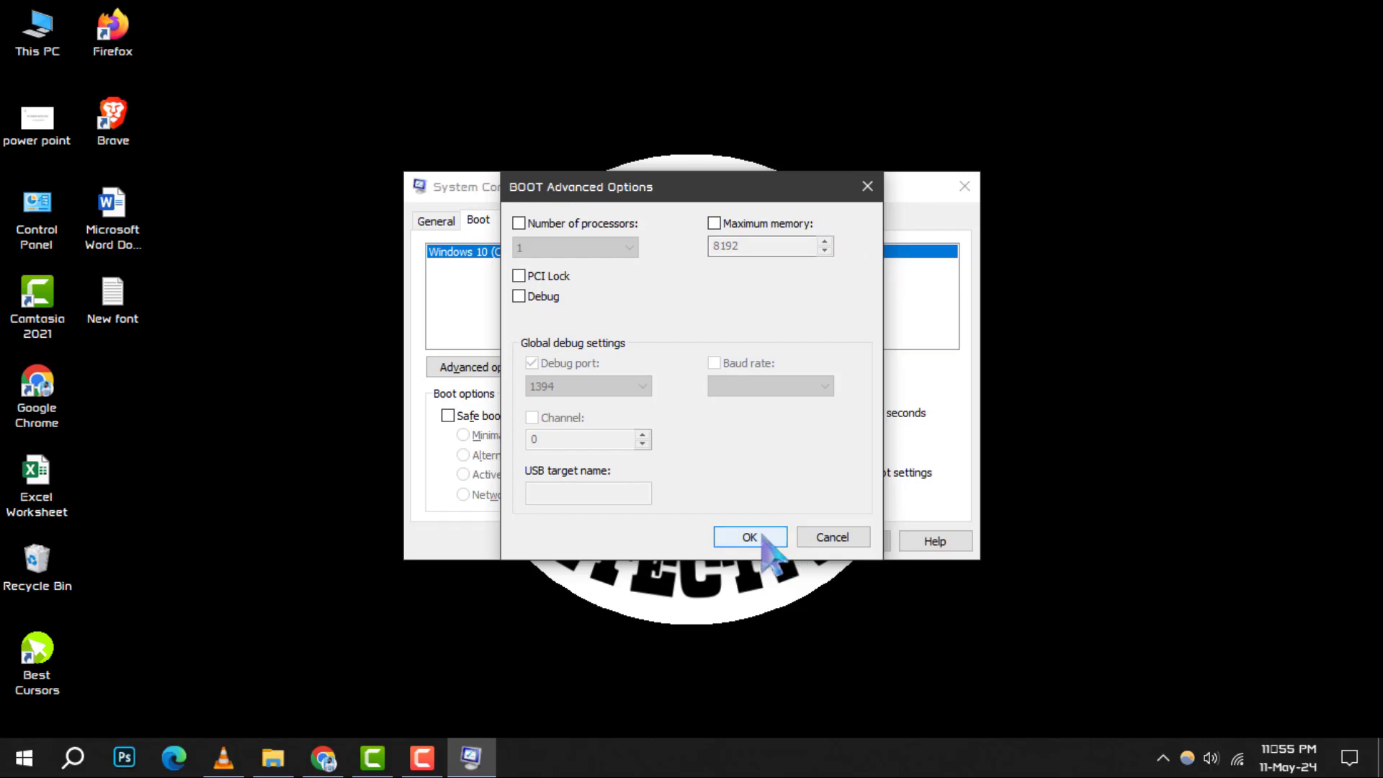
left_click(749, 537)
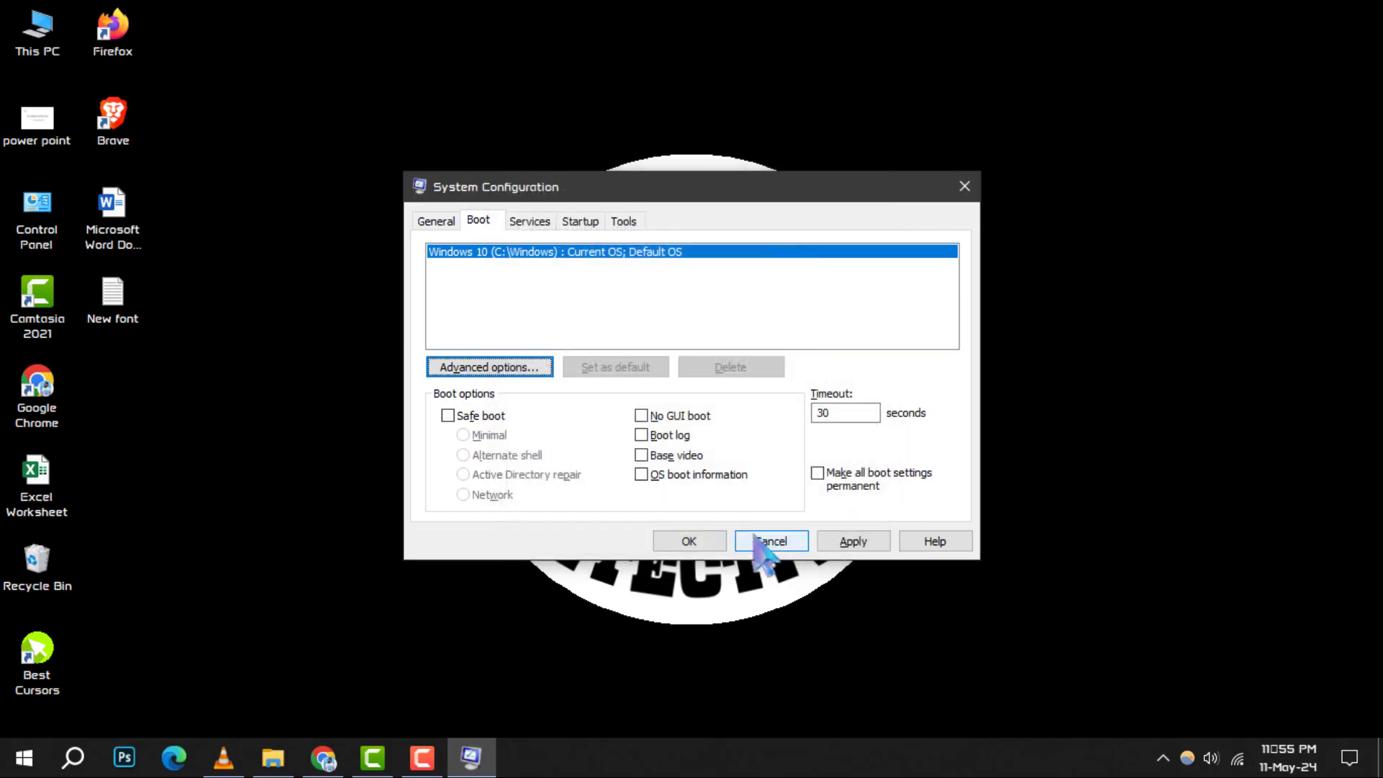
mouse_move(754, 614)
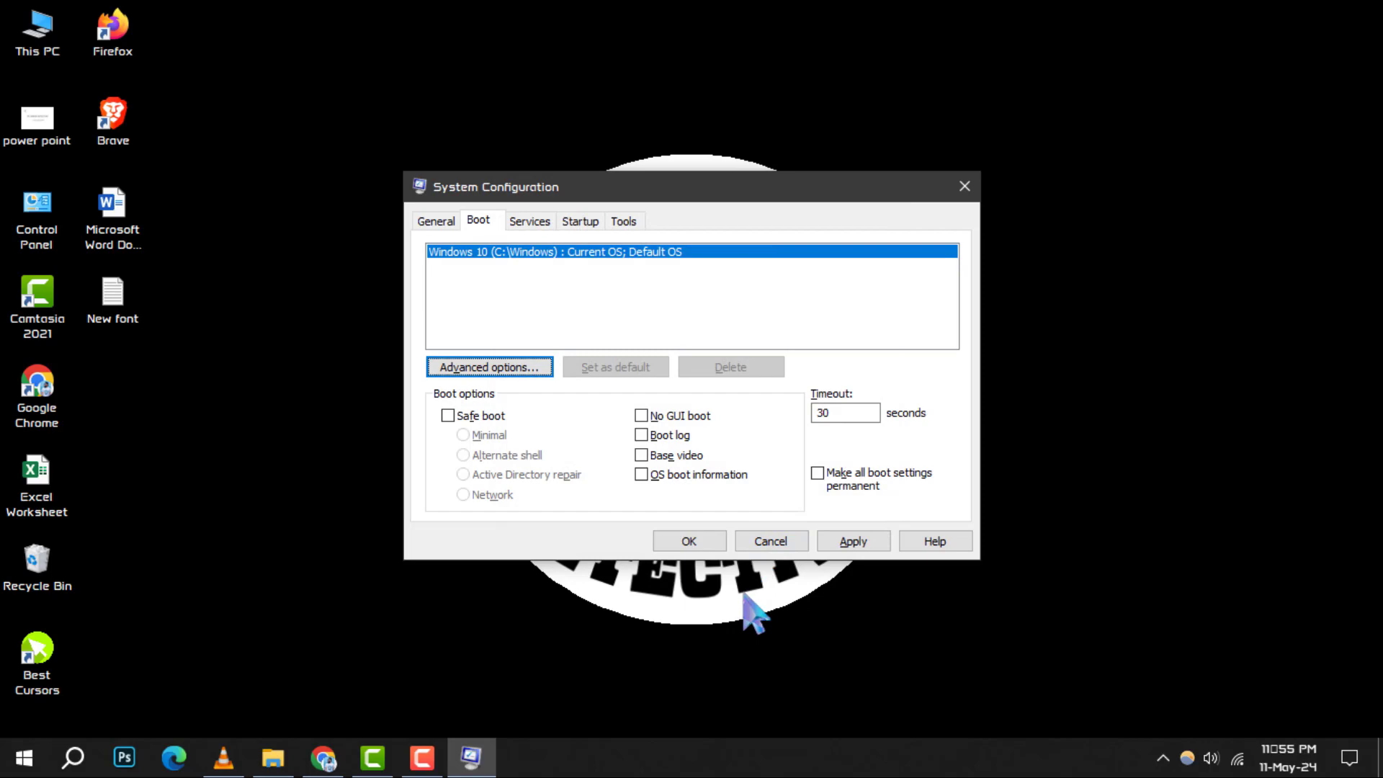